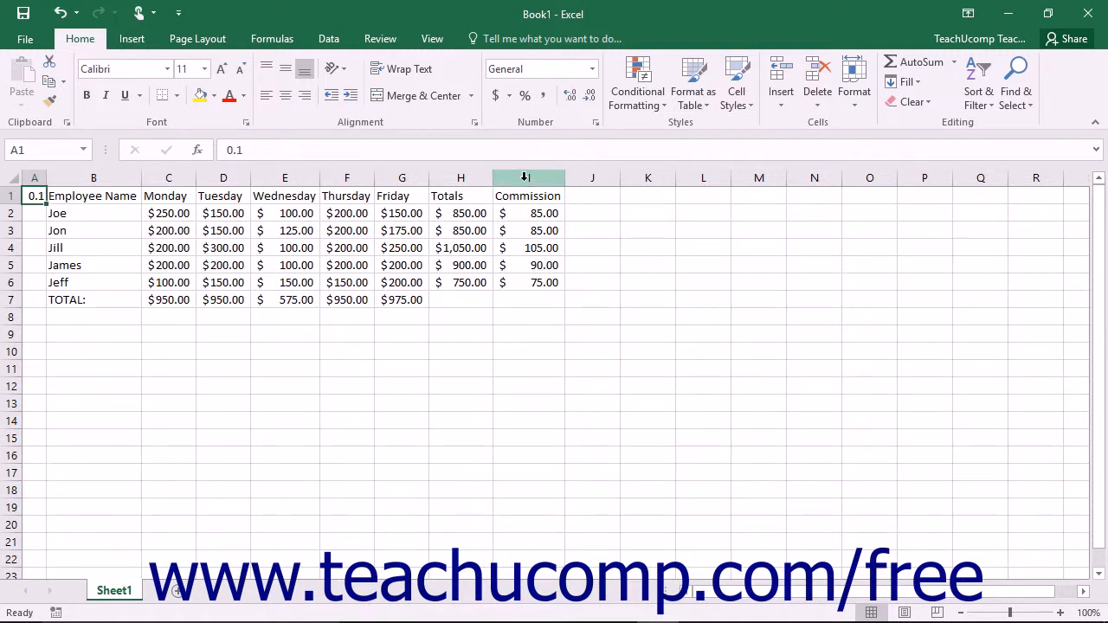
# Step: Select the whole Commission column I via its column header
pyautogui.click(526, 176)
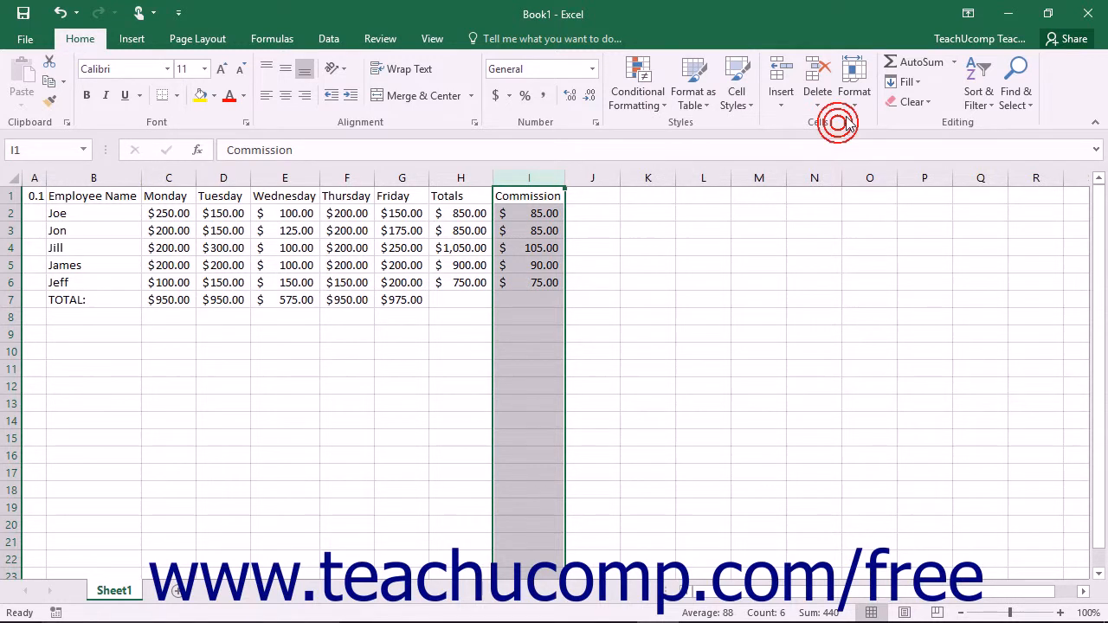
# Step: Hide the Commission column using Format > Hide & Unhide > Hide Columns
pyautogui.click(855, 77)
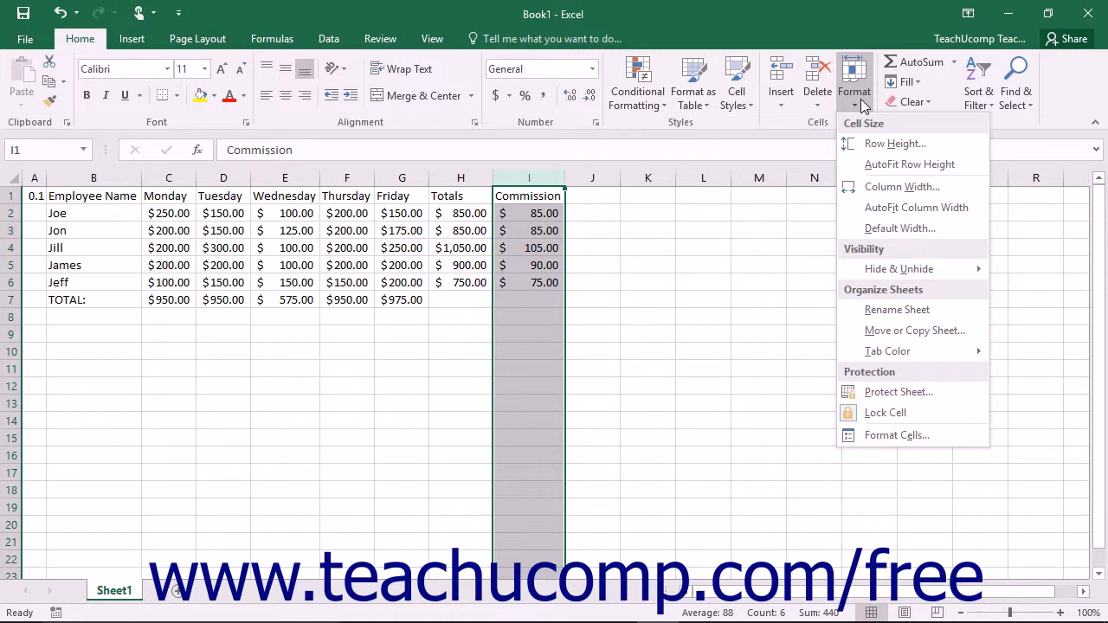
pyautogui.moveTo(898, 268)
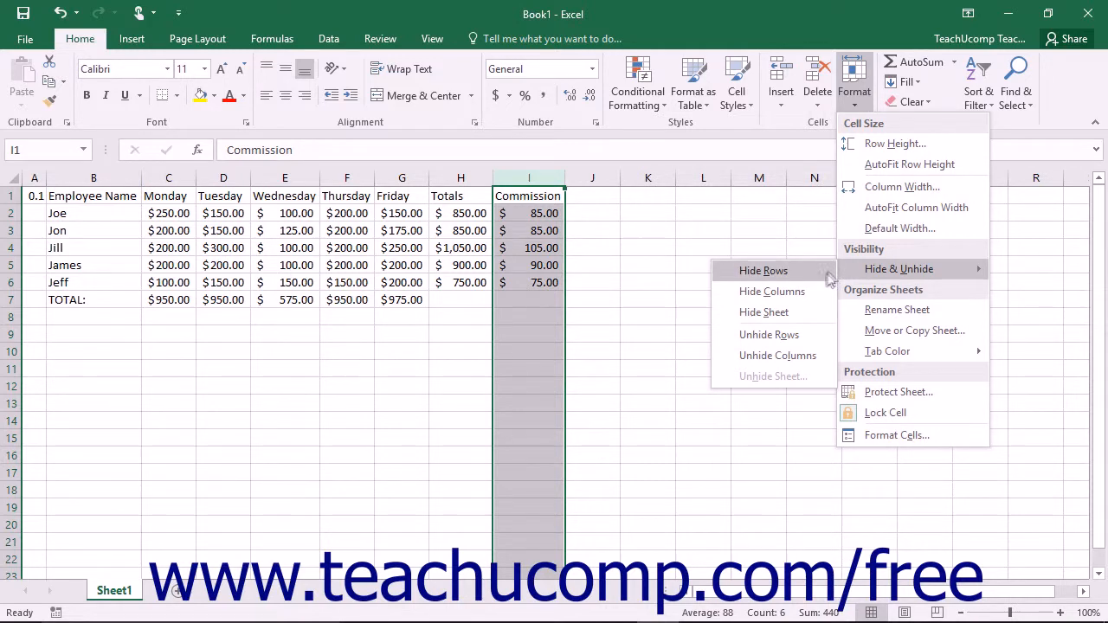
pyautogui.moveTo(772, 291)
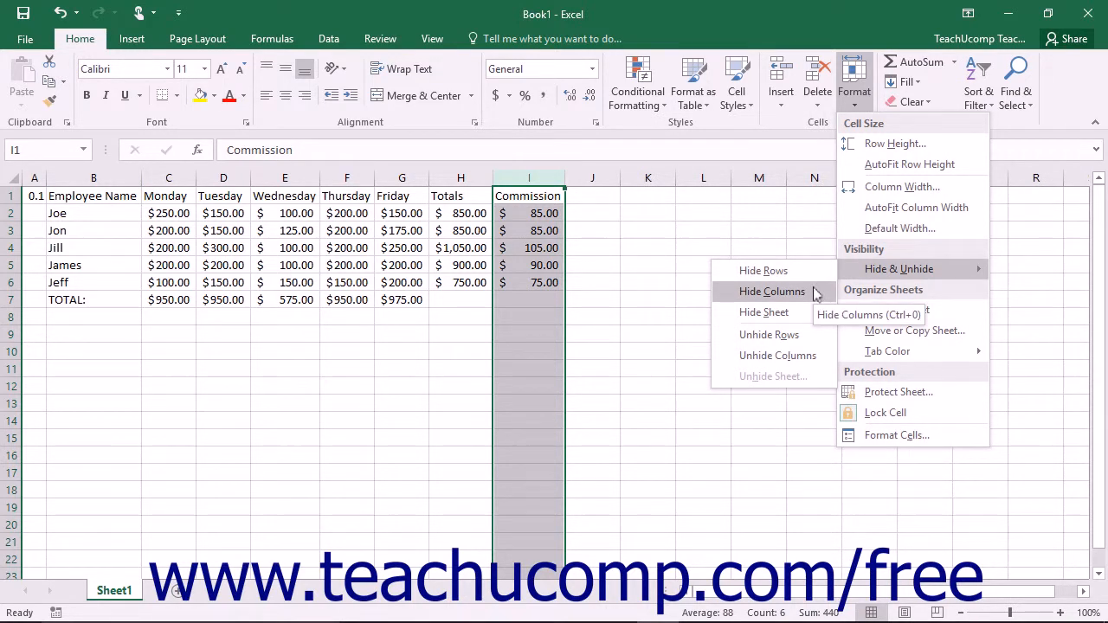
pyautogui.click(772, 291)
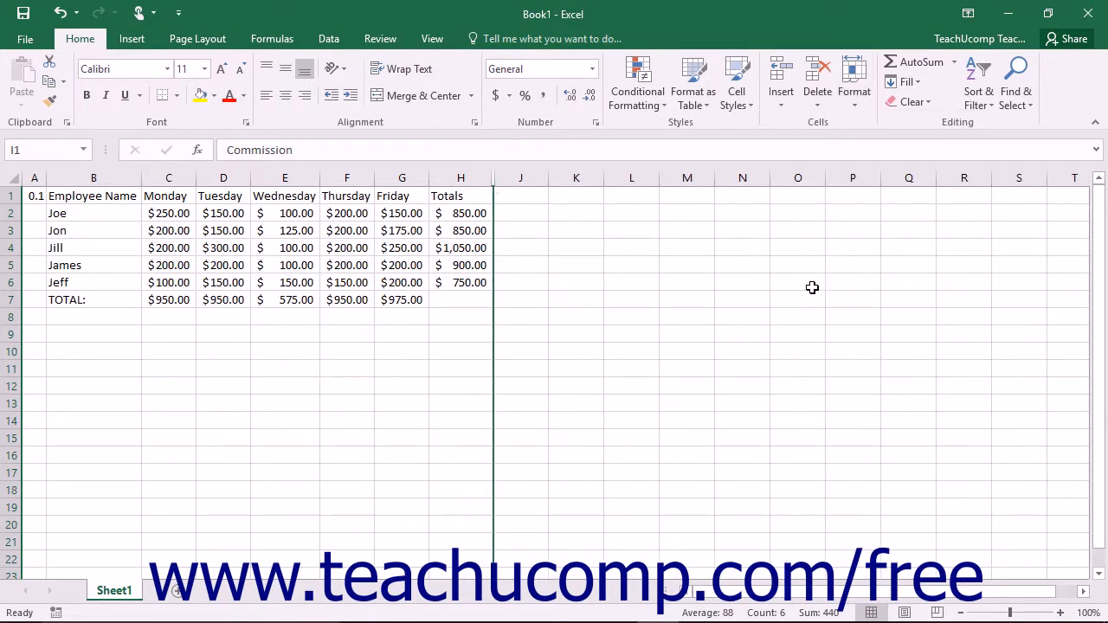
pyautogui.moveTo(468, 239)
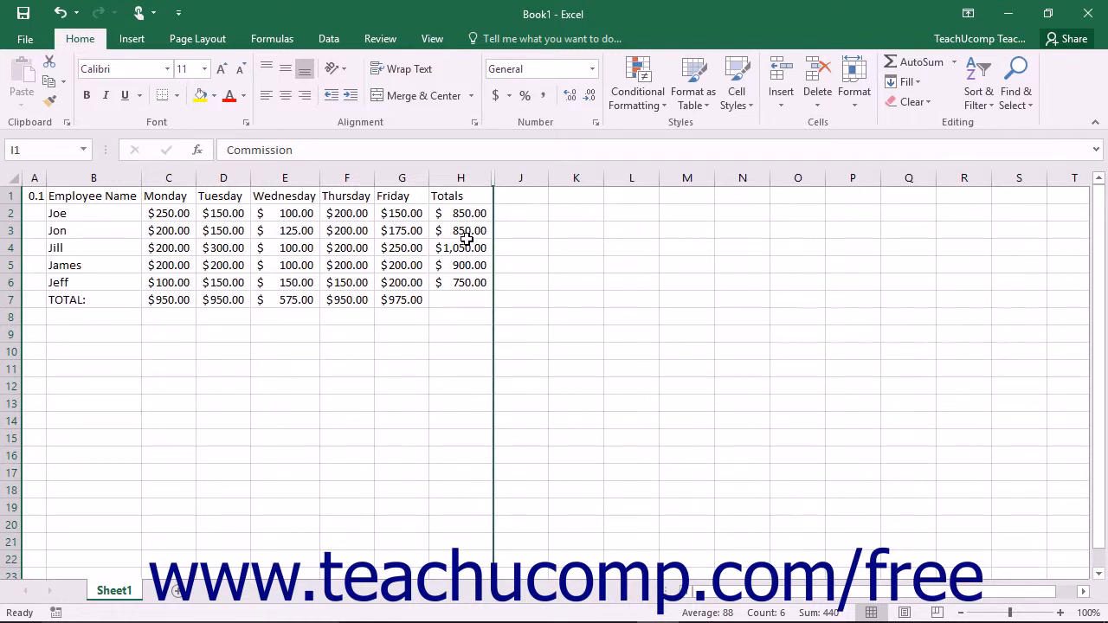
# Step: Select columns H through J, spanning the hidden Commission column
pyautogui.click(460, 177)
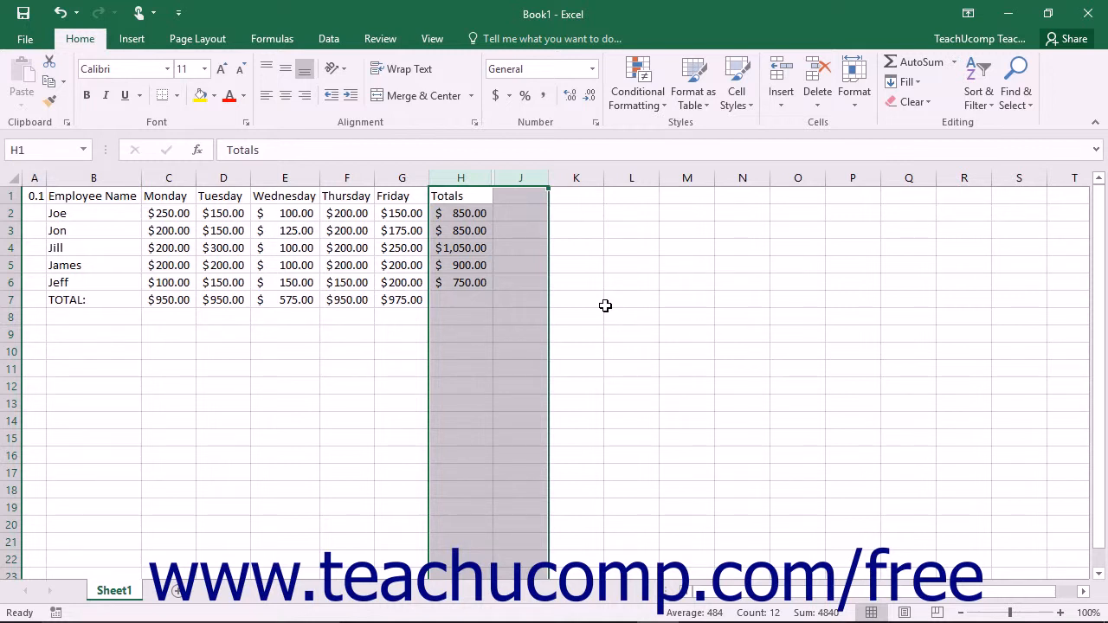
pyautogui.moveTo(803, 173)
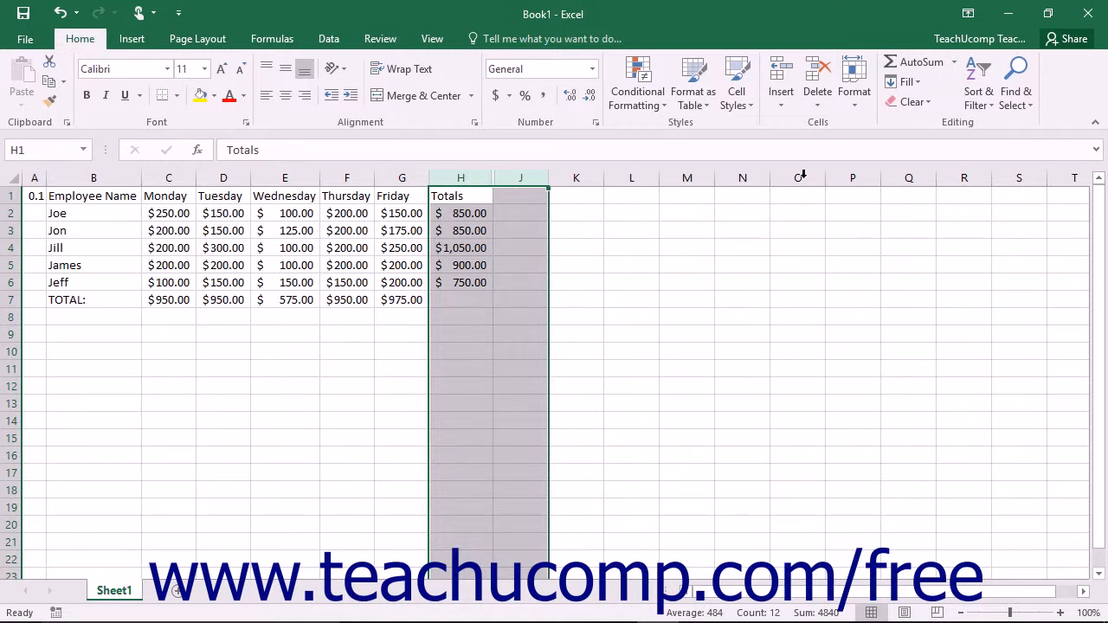
pyautogui.moveTo(855, 83)
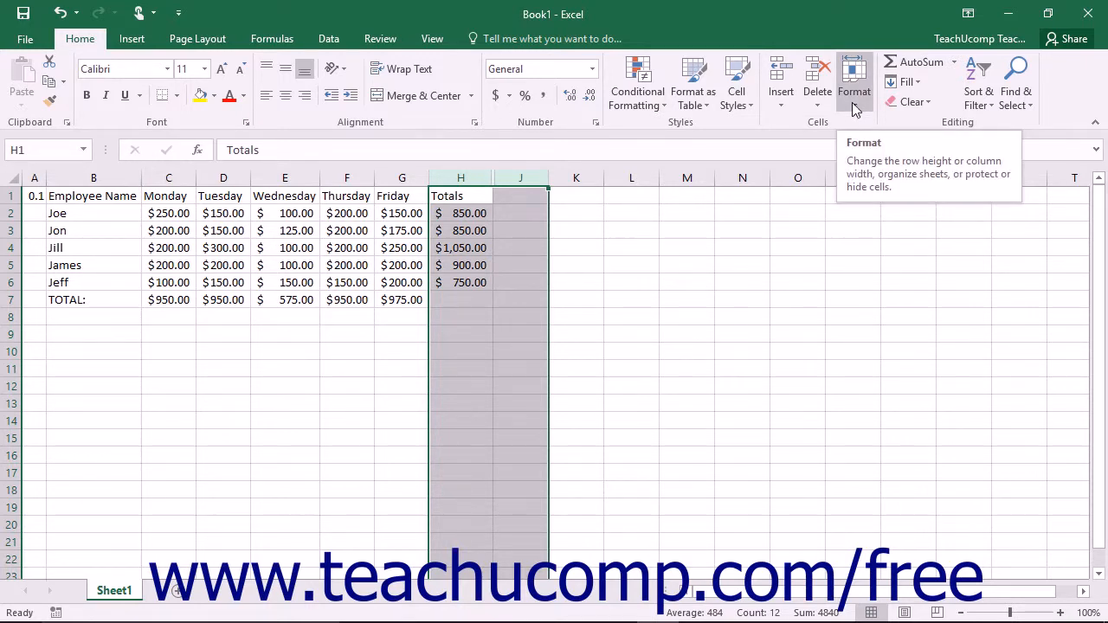
# Step: Unhide the Commission column using Format > Hide & Unhide > Unhide Columns
pyautogui.click(853, 83)
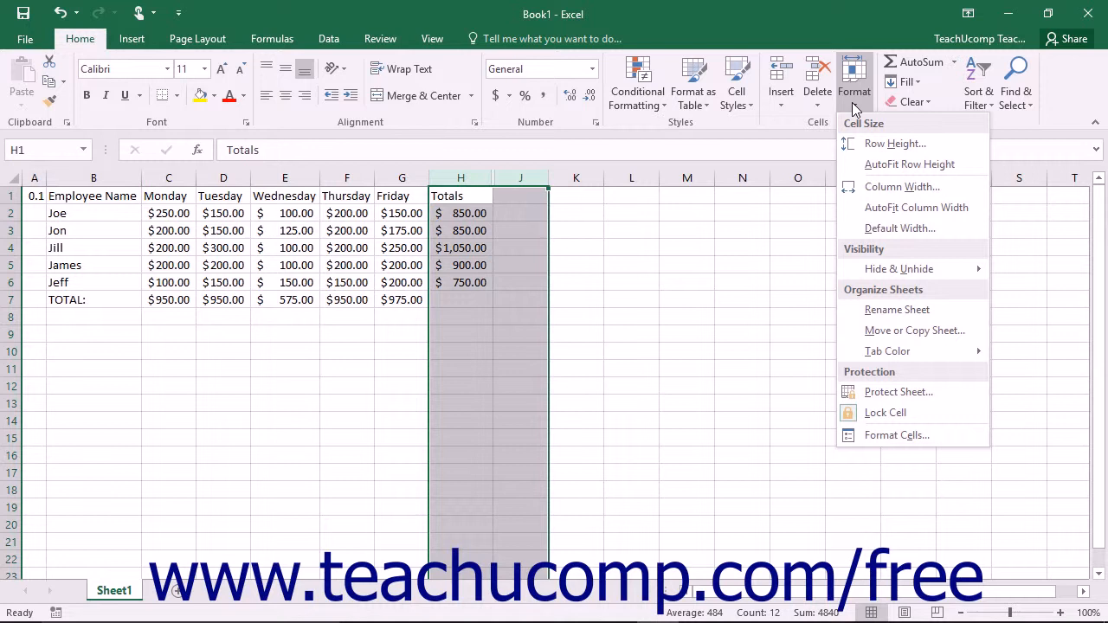
pyautogui.moveTo(898, 268)
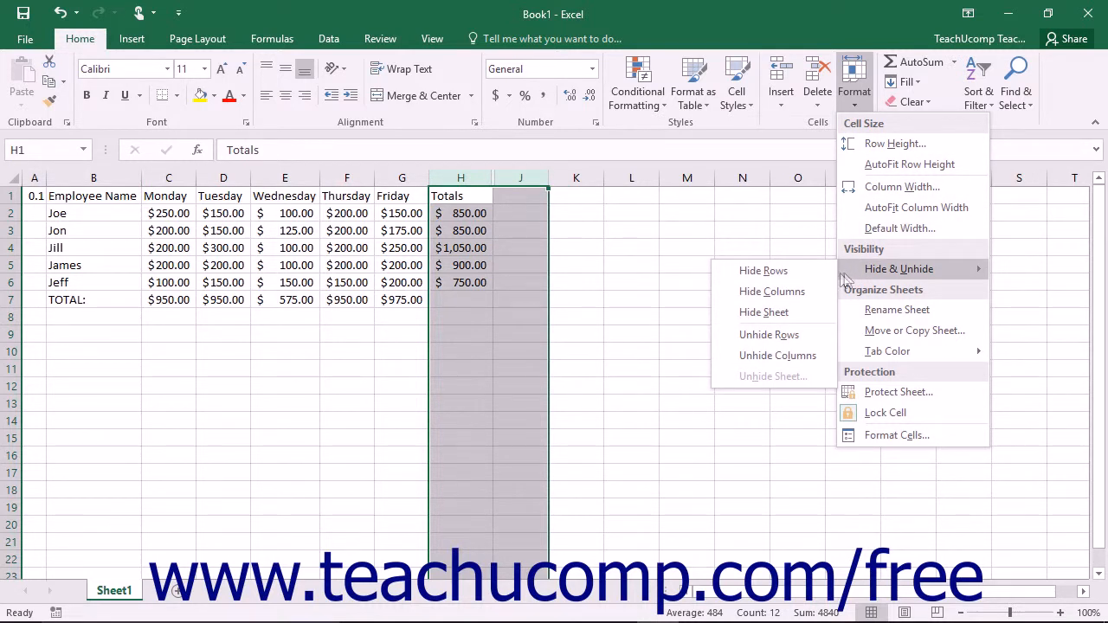
pyautogui.moveTo(777, 357)
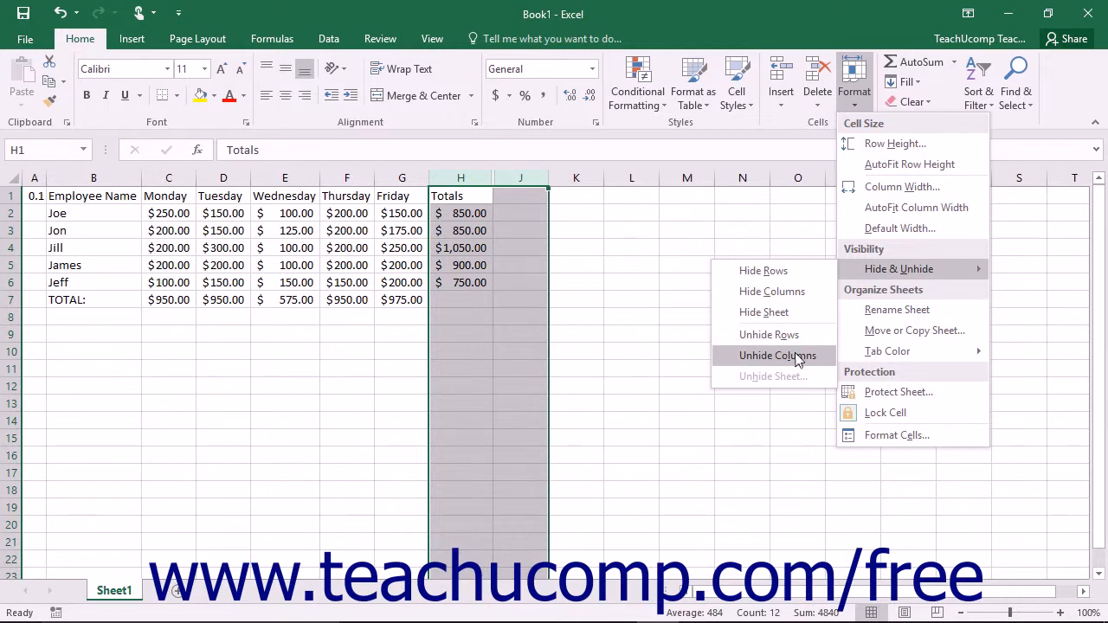
pyautogui.moveTo(769, 336)
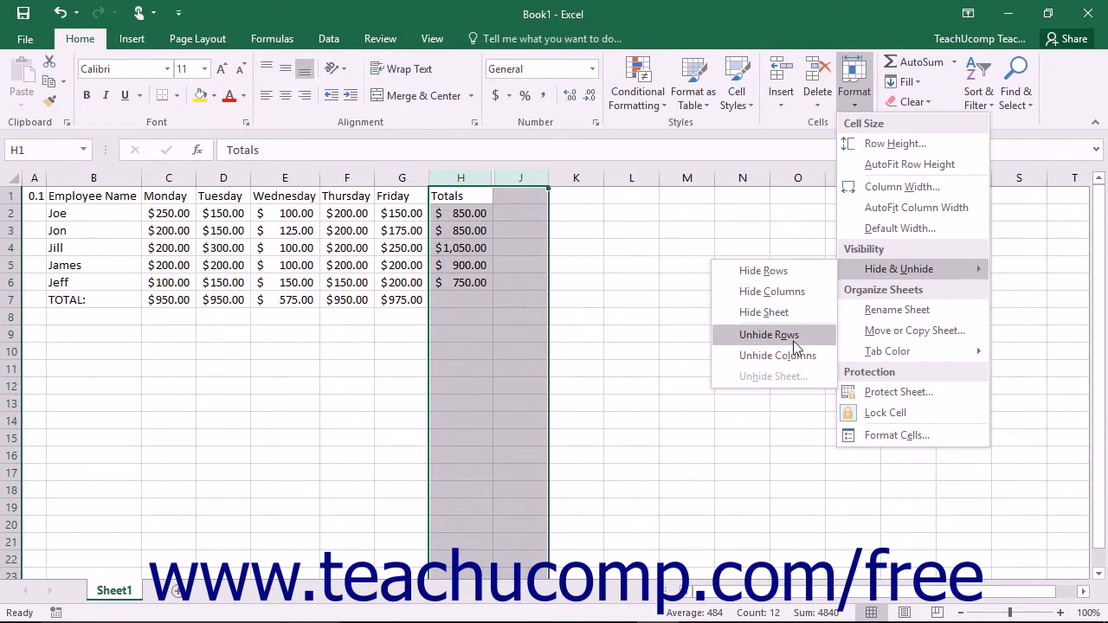
pyautogui.click(775, 355)
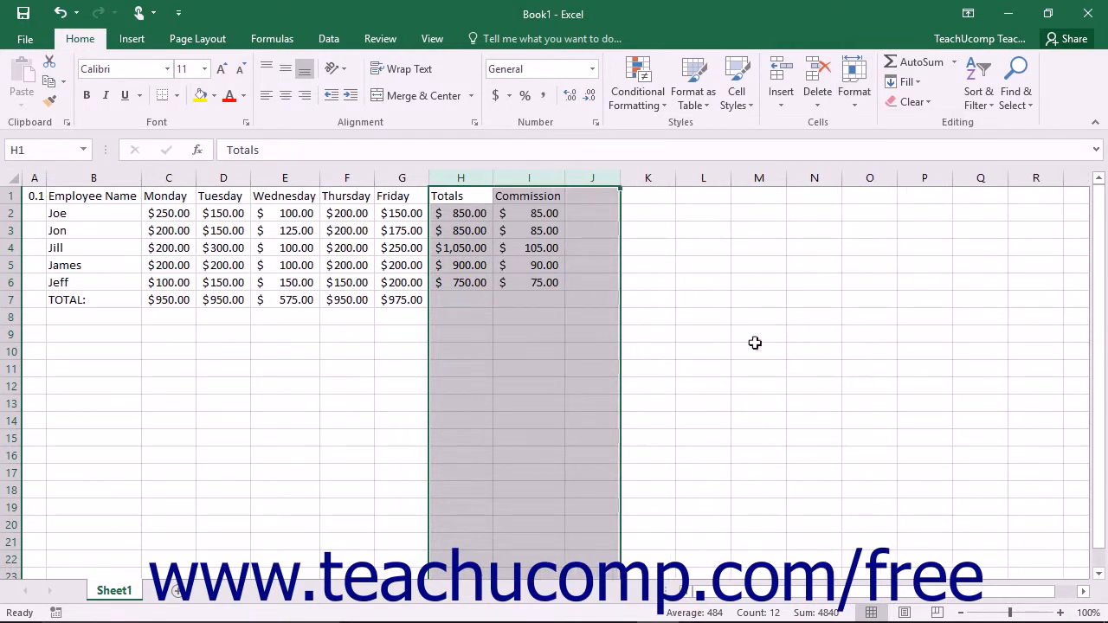